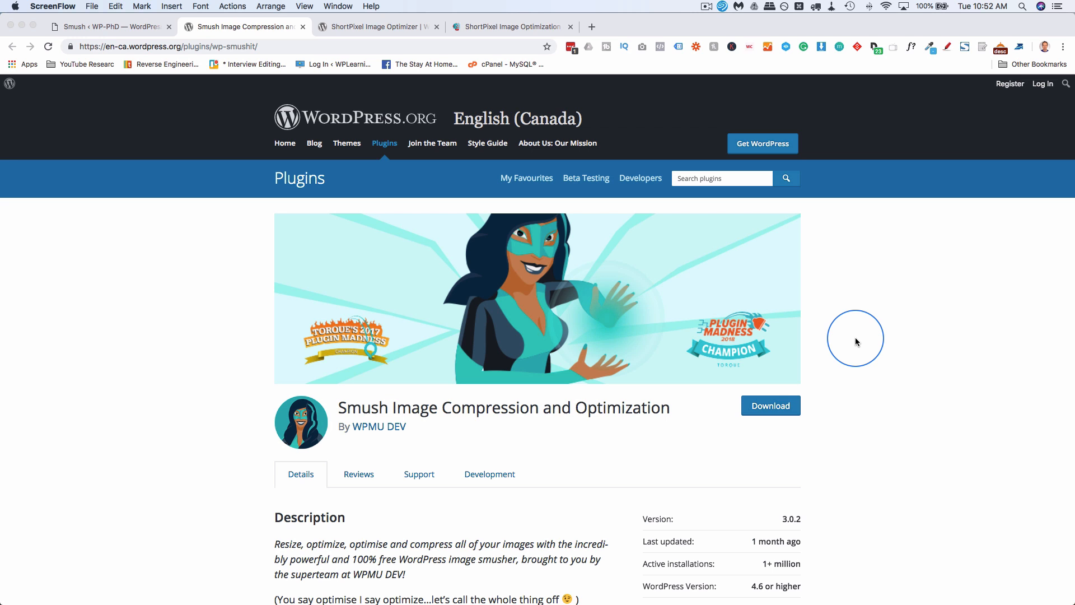
{"action": "mouse_move", "coordinate": [494, 386]}
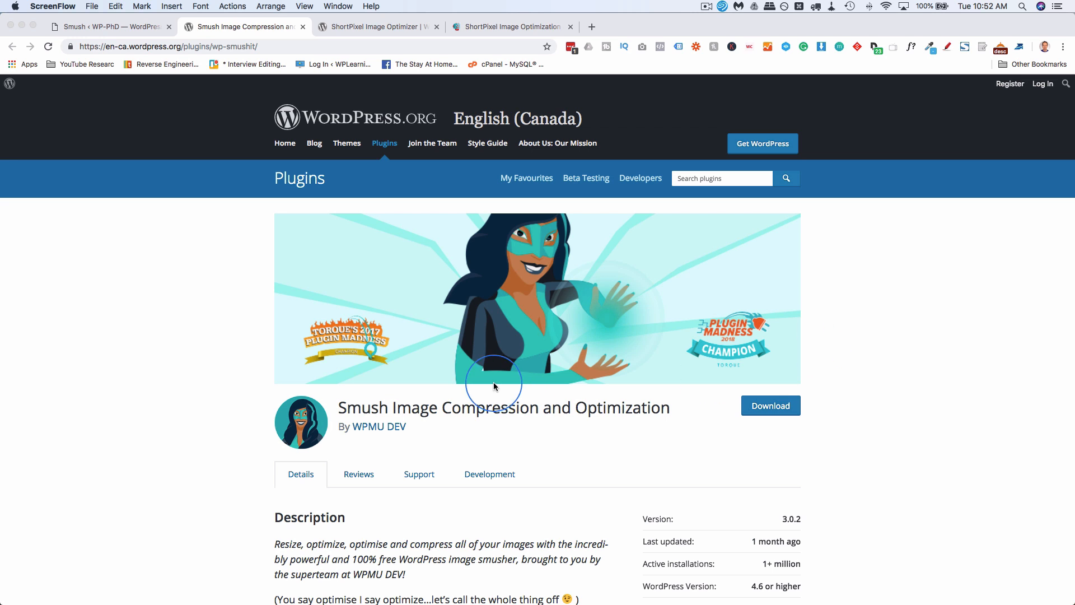
{"action": "mouse_move", "coordinate": [402, 459]}
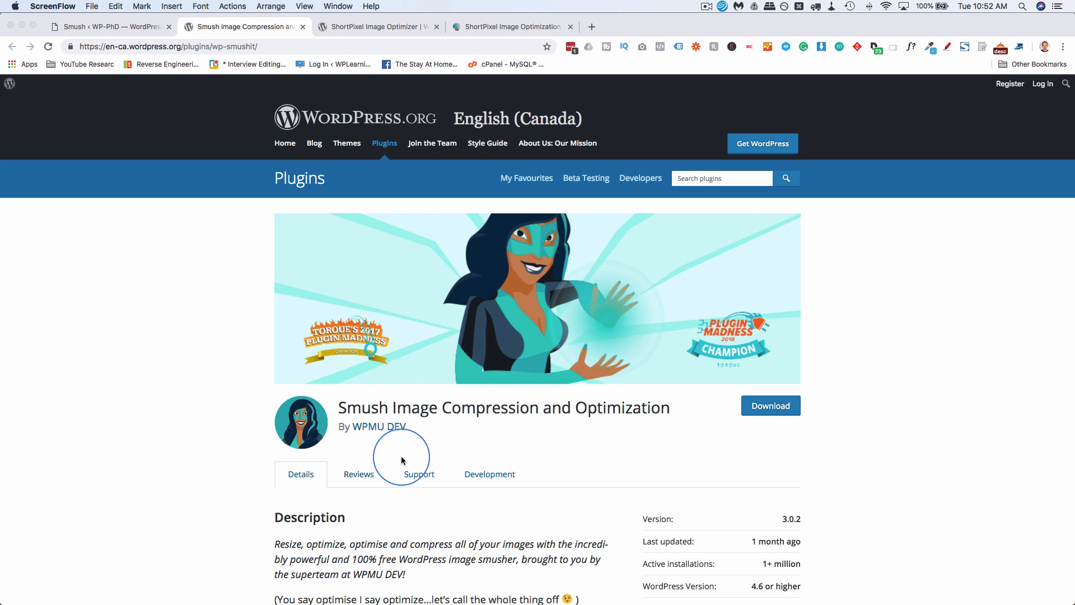
- Show the ShortPixel Image Optimizer plugin page in the WordPress.org directory
{"action": "left_click", "coordinate": [375, 26]}
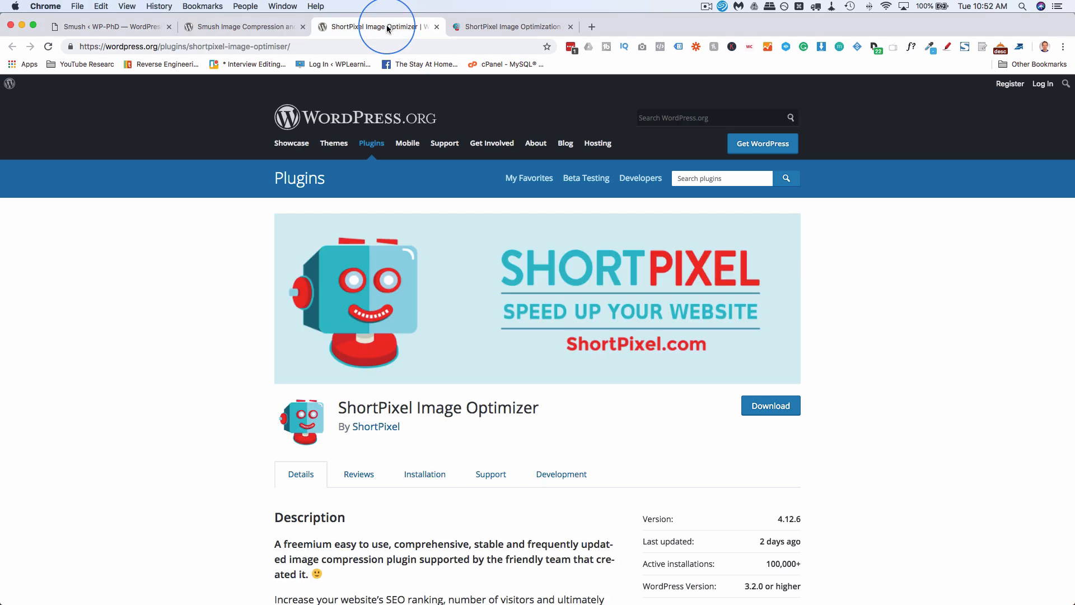
{"action": "mouse_move", "coordinate": [509, 424]}
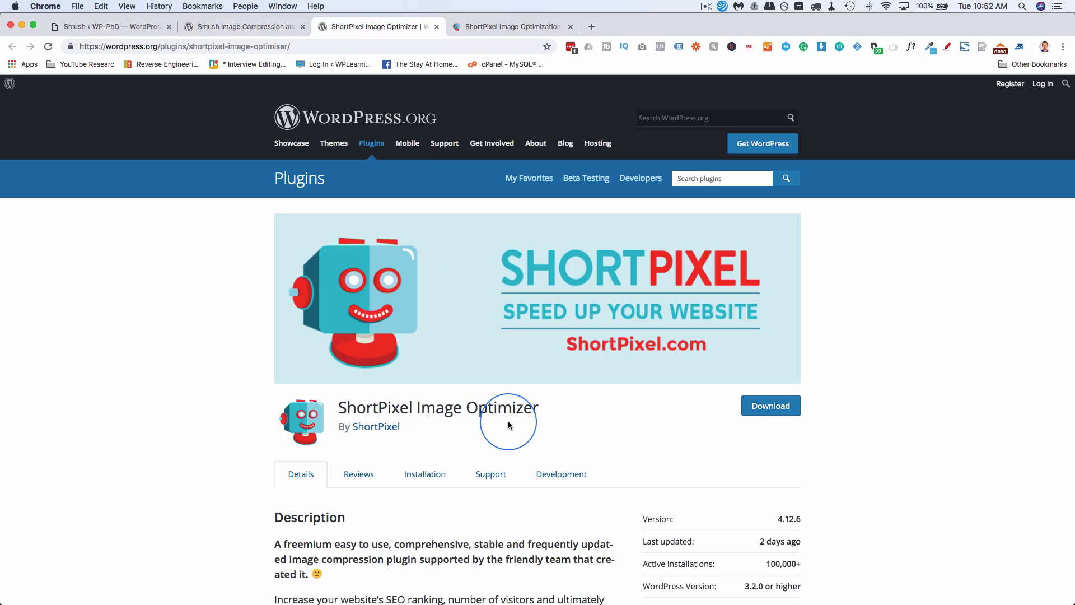
{"action": "mouse_move", "coordinate": [504, 427]}
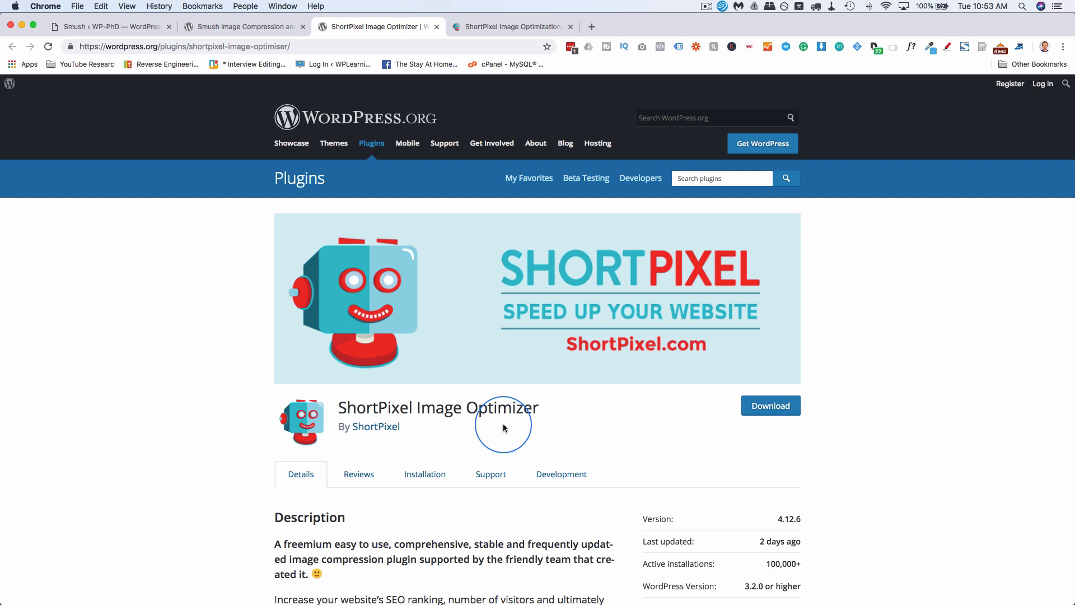
{"action": "mouse_move", "coordinate": [408, 143]}
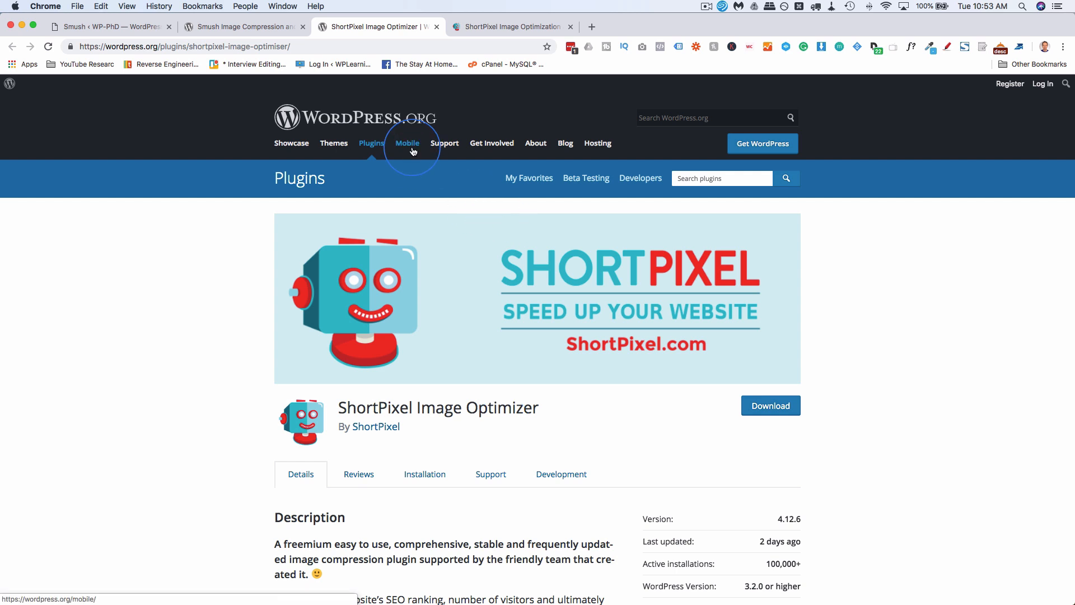
- Show ShortPixel's pricing page with the Free, Short, Large and XXL monthly plans
{"action": "left_click", "coordinate": [511, 25]}
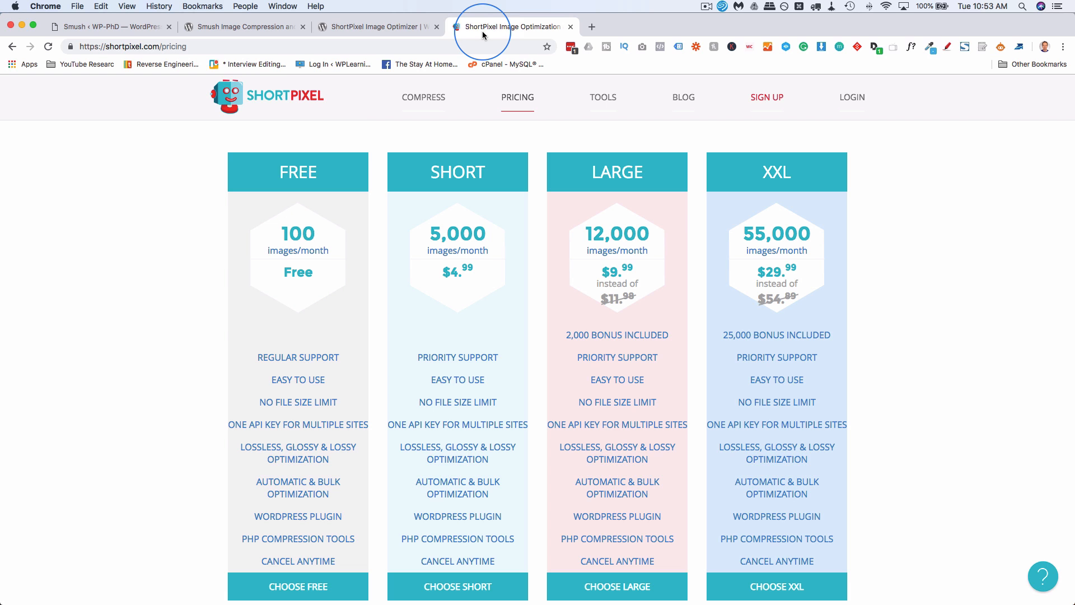
{"action": "mouse_move", "coordinate": [236, 162]}
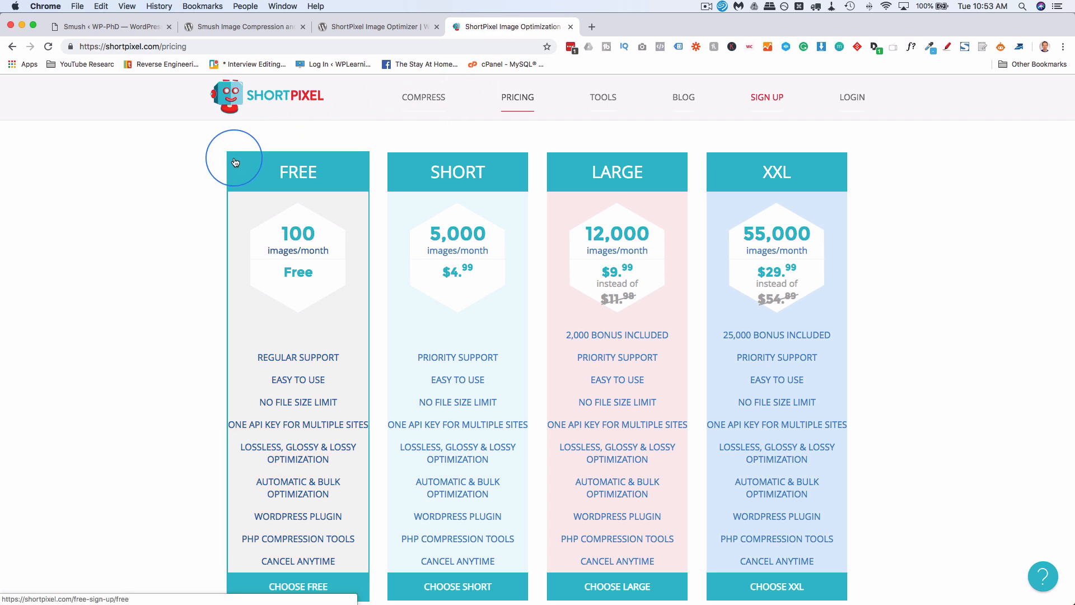
{"action": "mouse_move", "coordinate": [310, 268]}
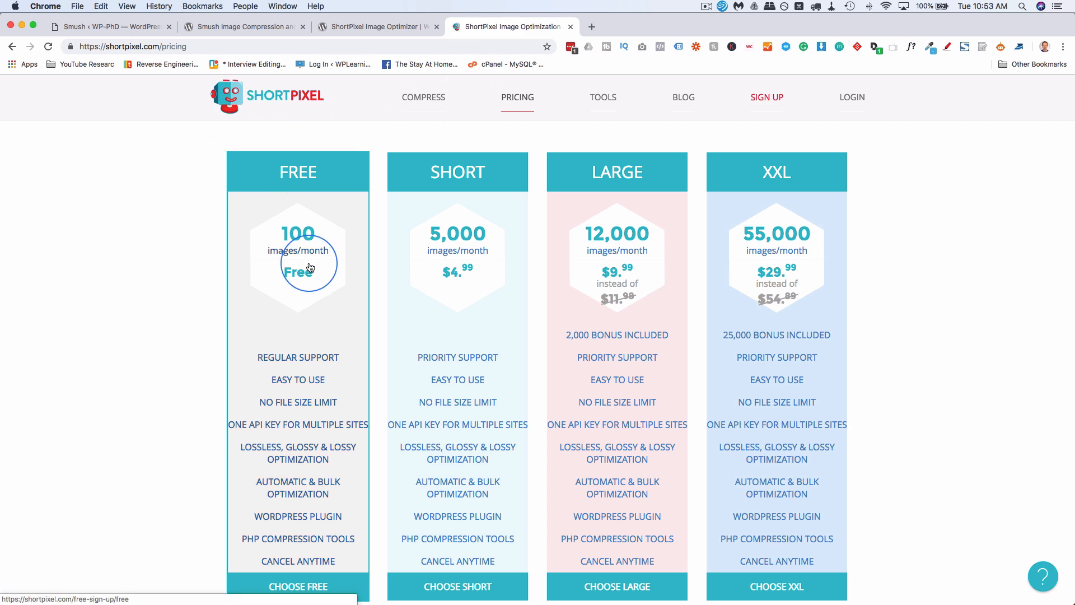
{"action": "mouse_move", "coordinate": [246, 288]}
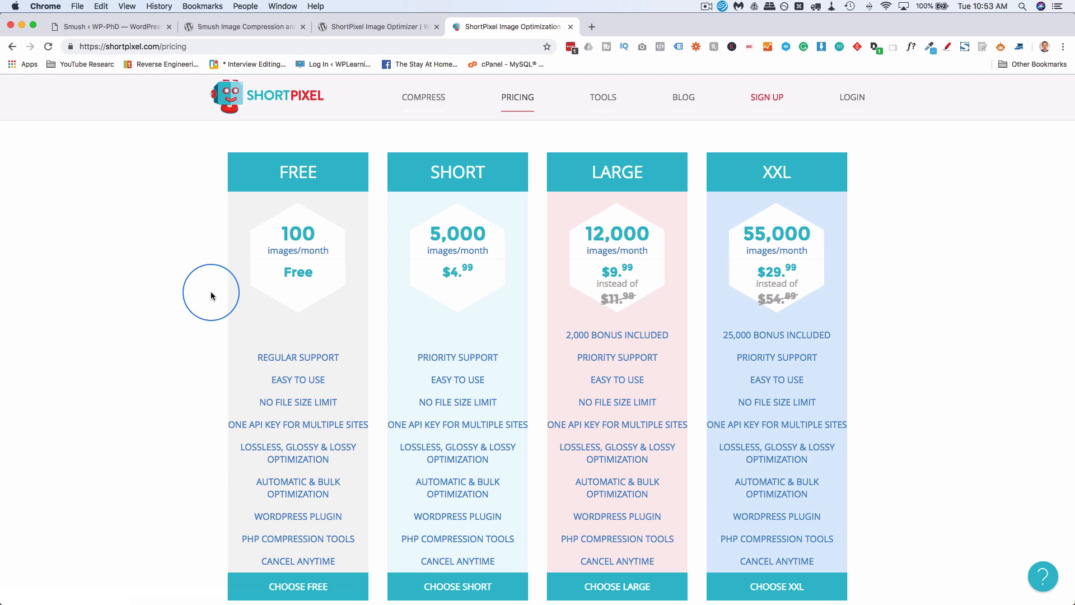
{"action": "mouse_move", "coordinate": [265, 249]}
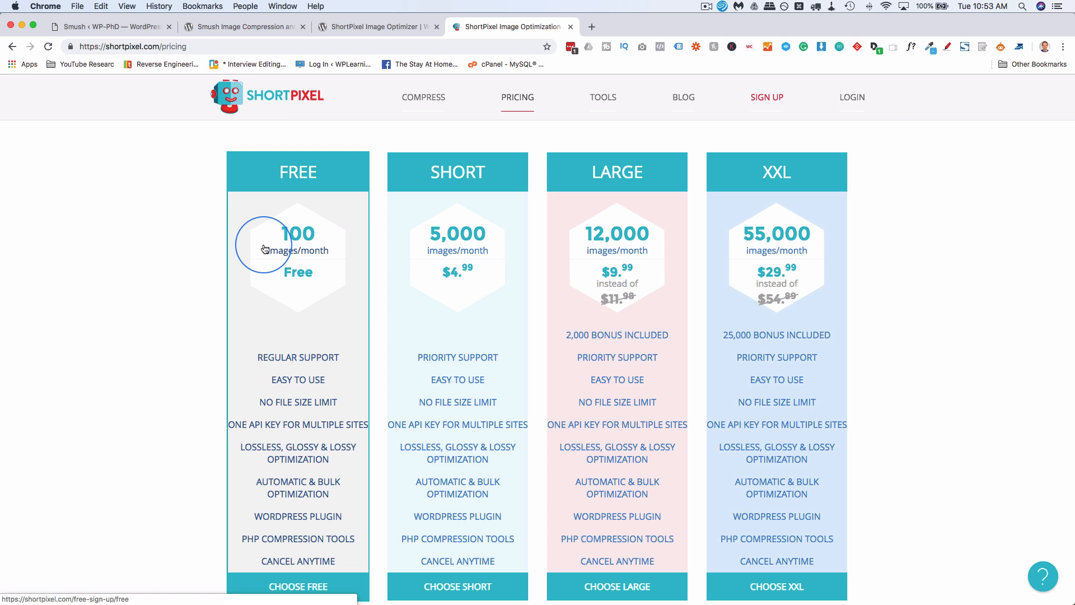
{"action": "mouse_move", "coordinate": [296, 241]}
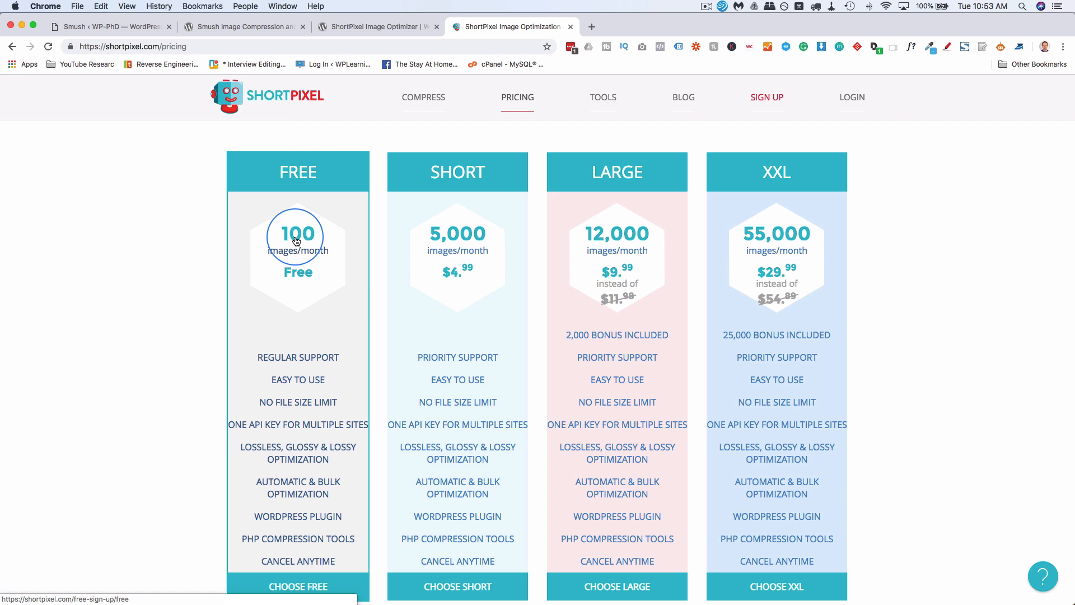
{"action": "mouse_move", "coordinate": [195, 33]}
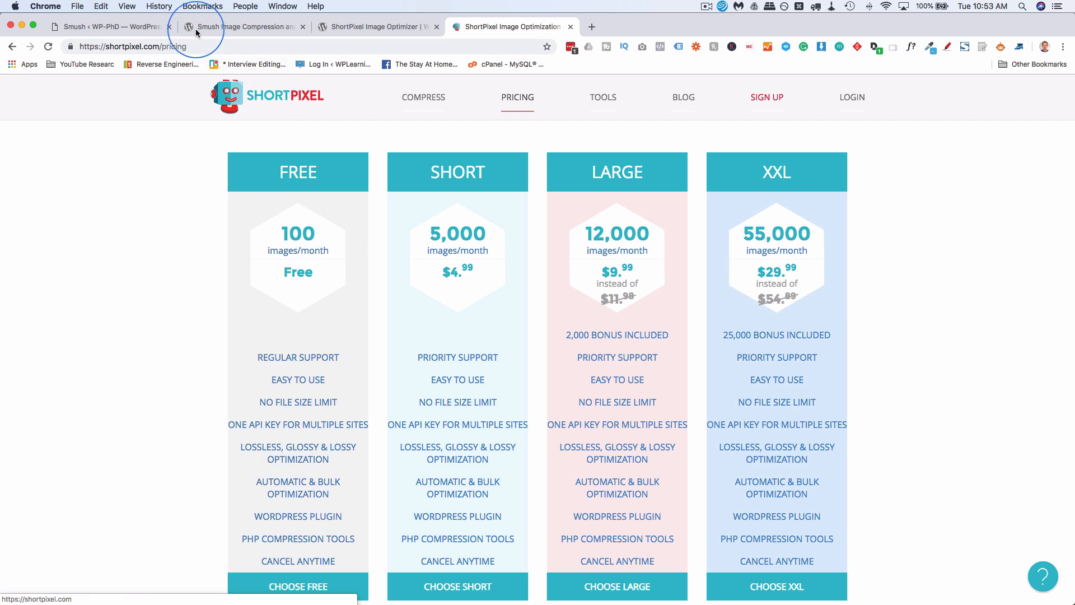
- Return to the Smush dashboard reporting 0 images smushed and 5 attachments pending
{"action": "left_click", "coordinate": [103, 27]}
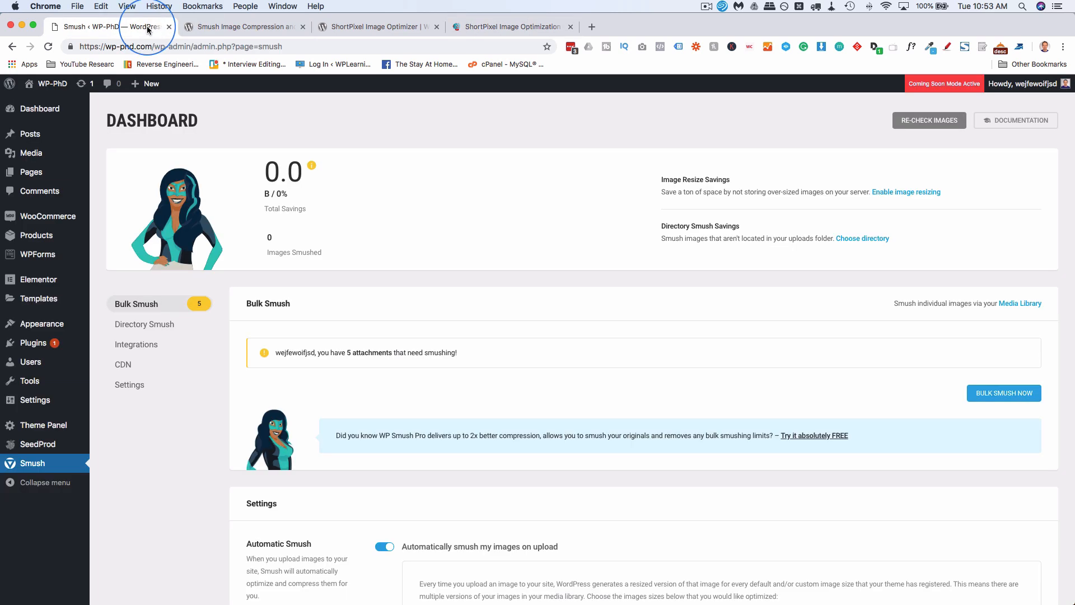
{"action": "mouse_move", "coordinate": [243, 91]}
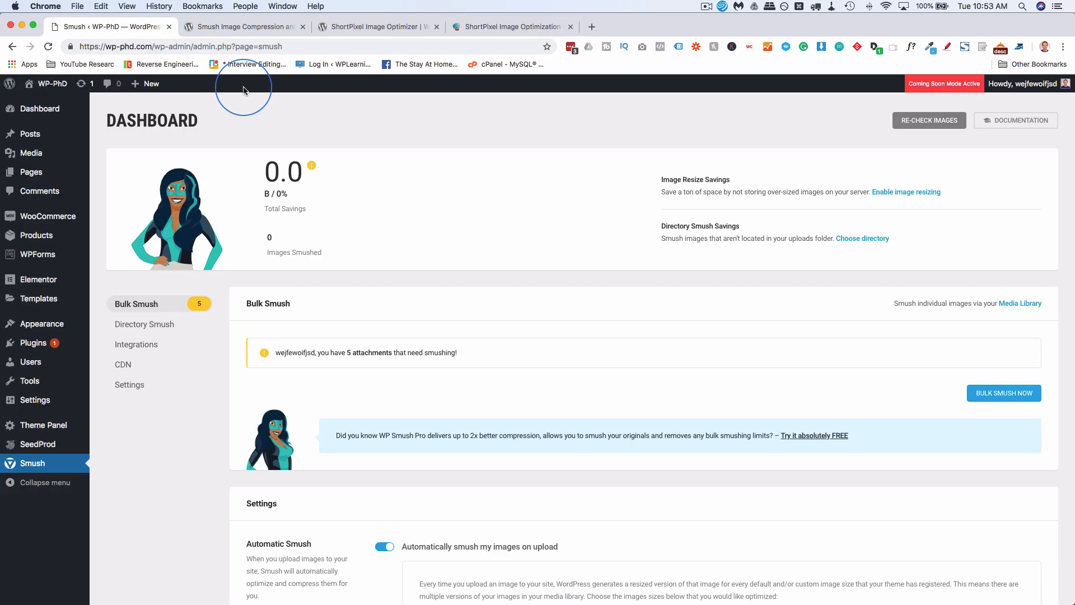
{"action": "scroll", "scroll_direction": "down", "scroll_amount": 3}
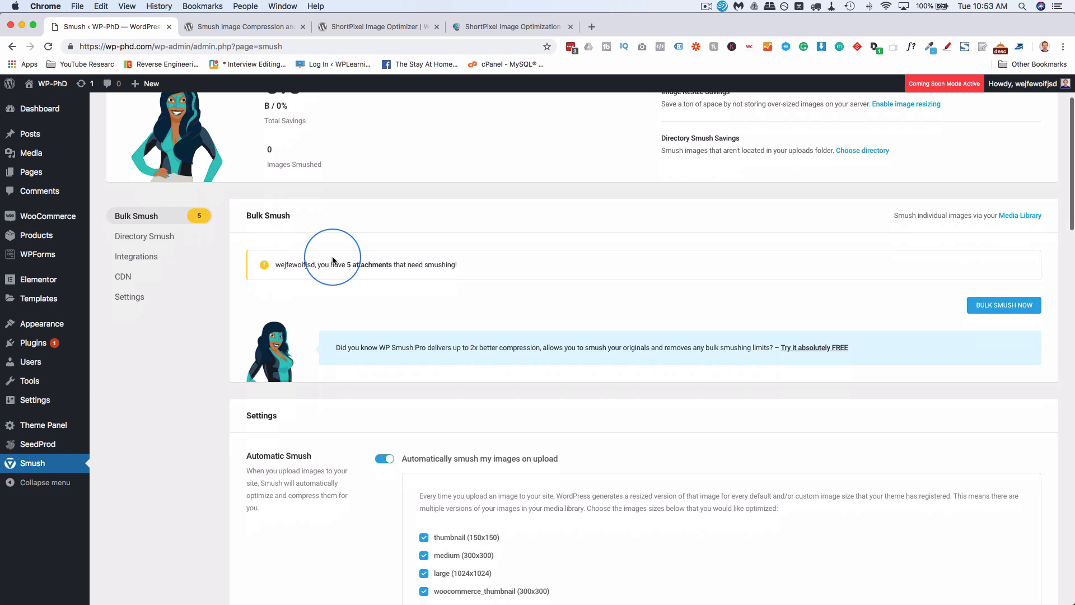
{"action": "scroll", "scroll_direction": "down", "scroll_amount": 3}
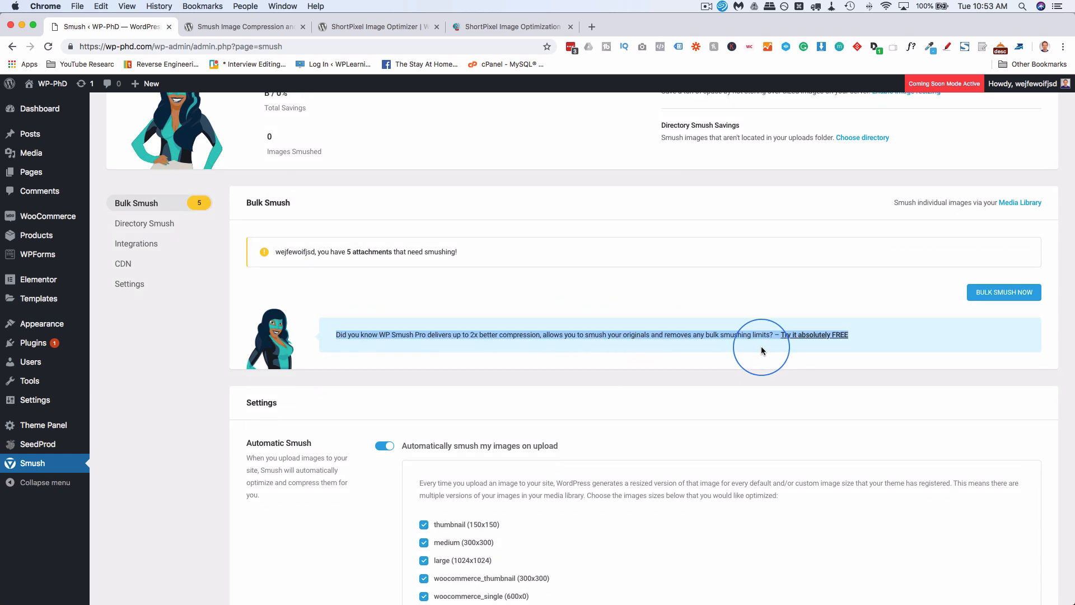
{"action": "mouse_move", "coordinate": [519, 335]}
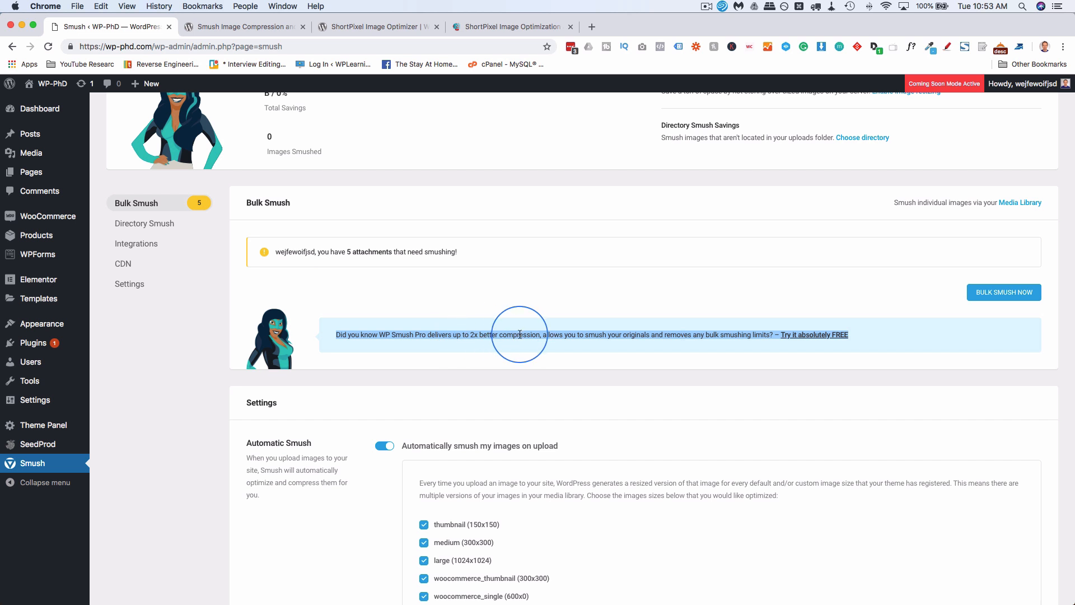
{"action": "mouse_move", "coordinate": [501, 345]}
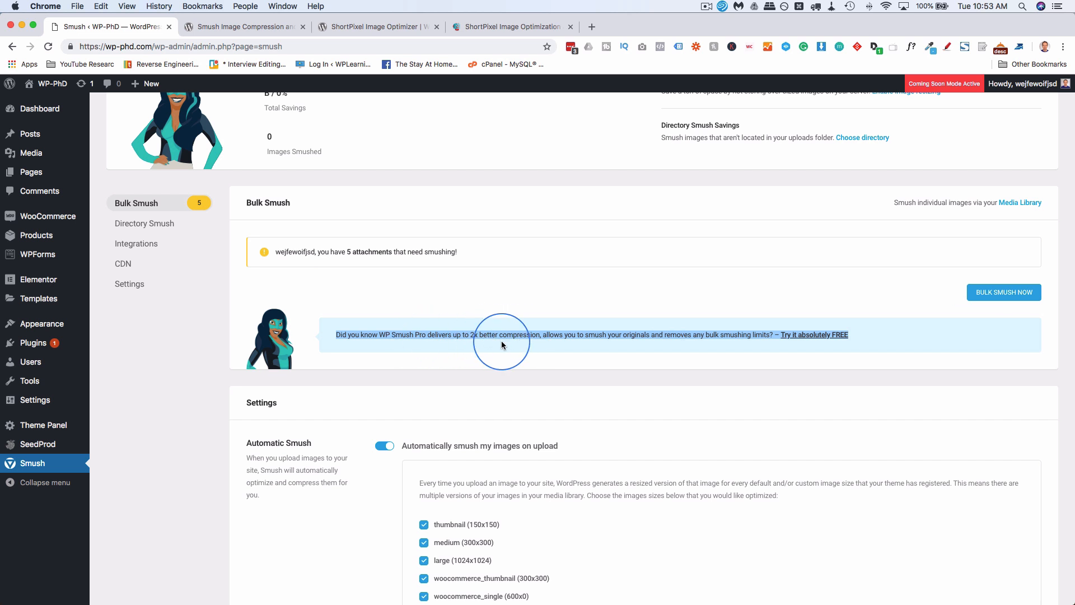
{"action": "scroll", "scroll_direction": "up", "scroll_amount": 3}
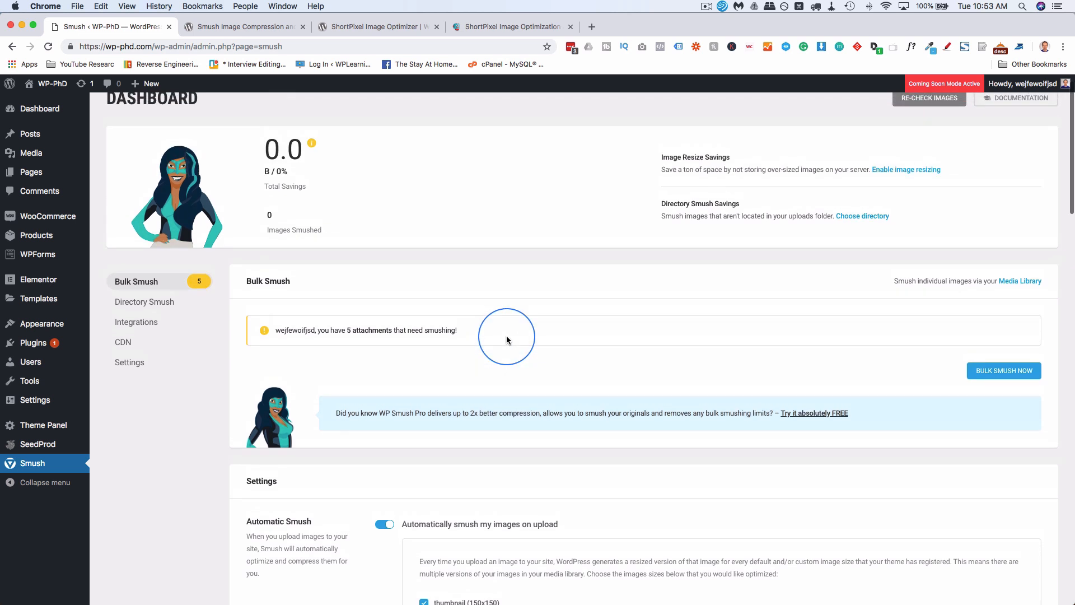
{"action": "scroll", "scroll_direction": "up", "scroll_amount": 3}
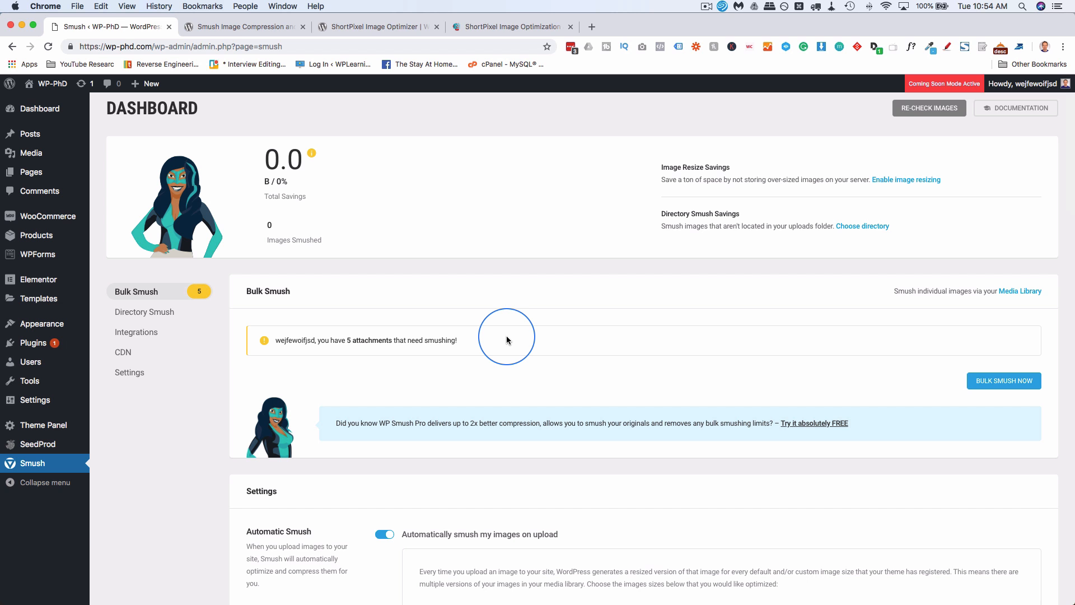
{"action": "mouse_move", "coordinate": [402, 251]}
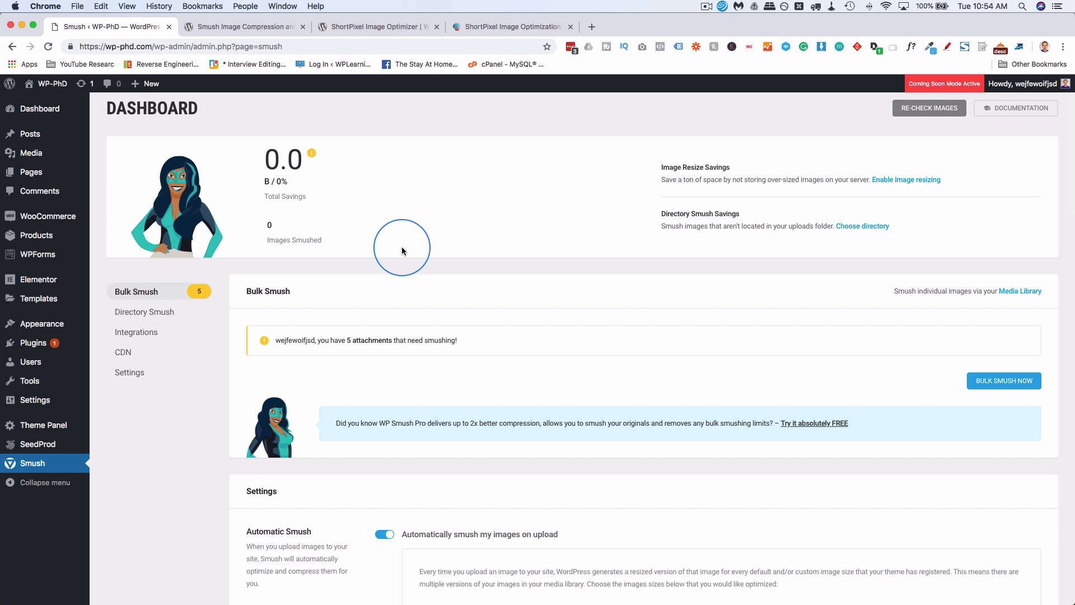
{"action": "mouse_move", "coordinate": [457, 309]}
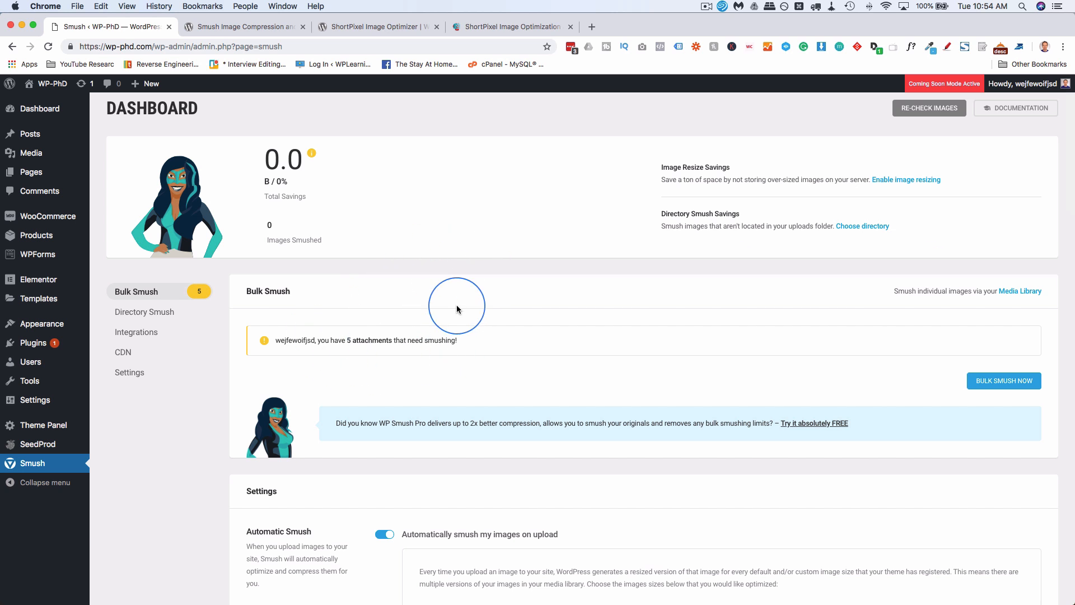
{"action": "mouse_move", "coordinate": [504, 380]}
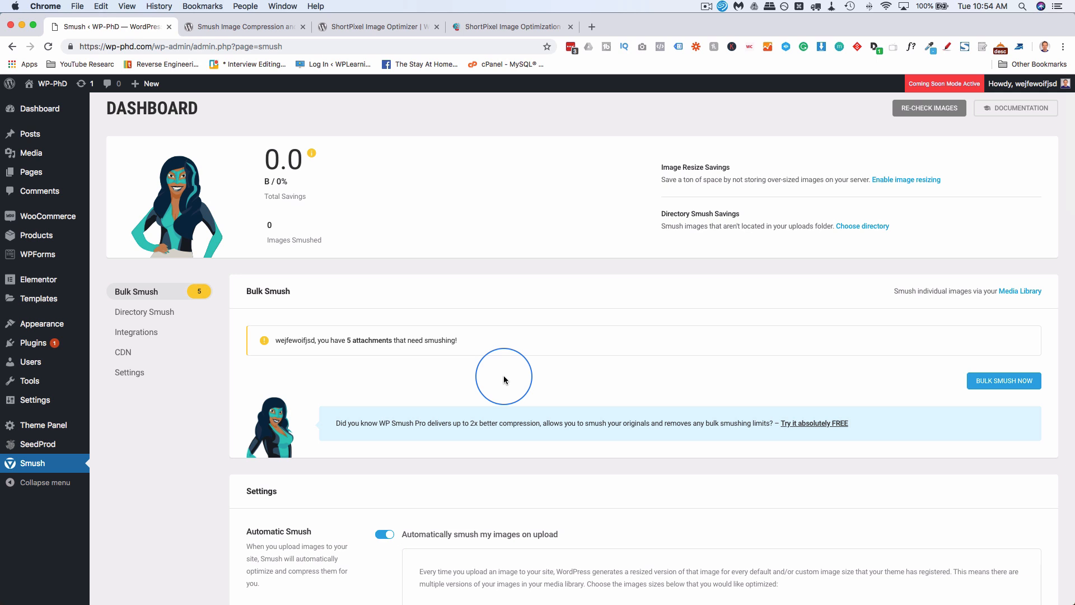
{"action": "mouse_move", "coordinate": [492, 453]}
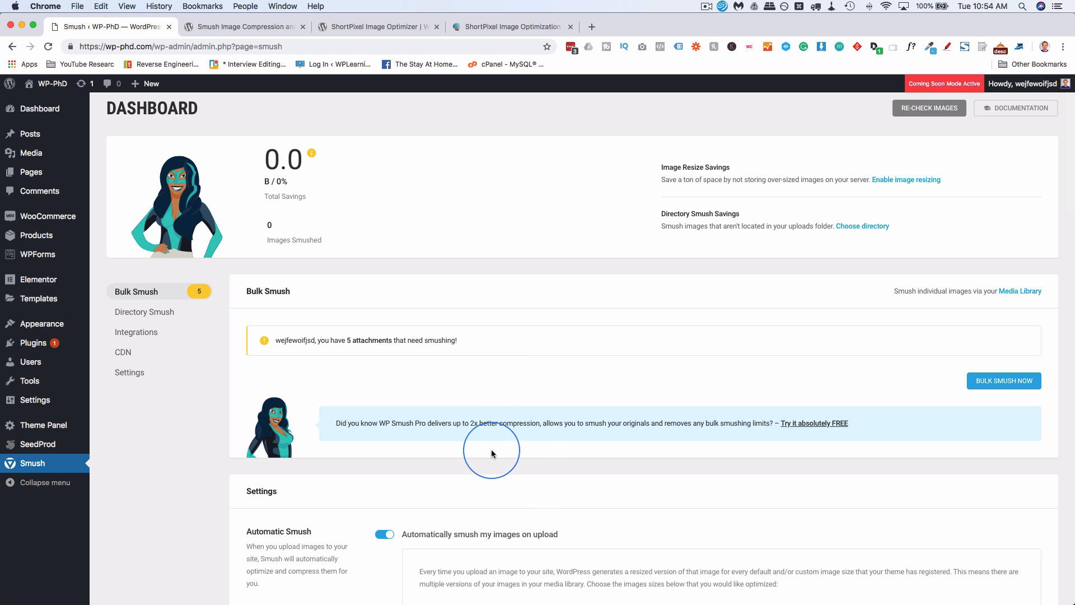
- Review ShortPixel's one-time plans (10K–170K images), then return to the Smush dashboard
{"action": "left_click", "coordinate": [510, 26]}
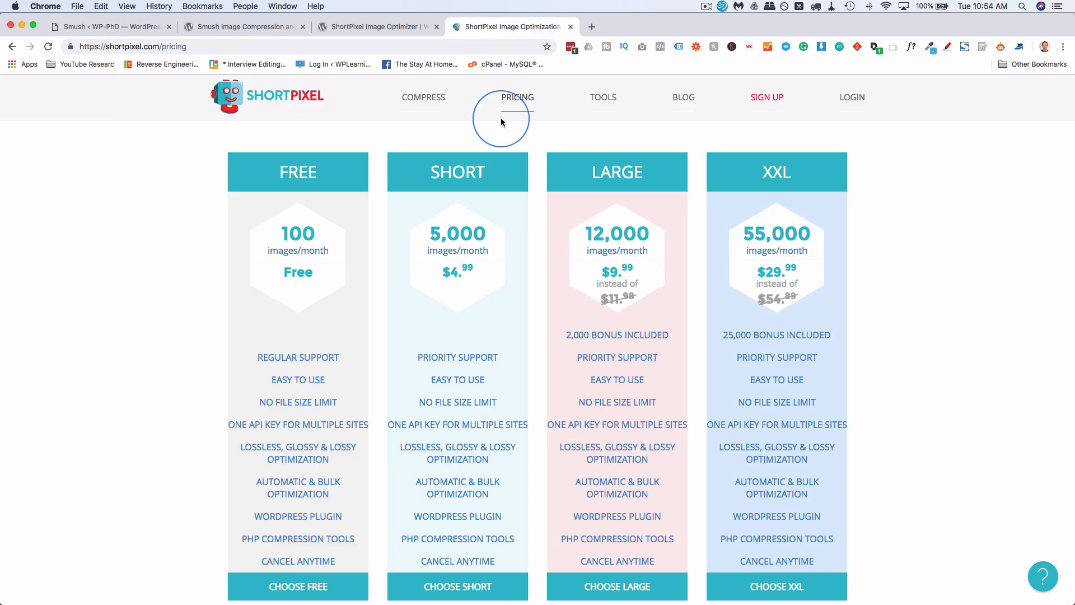
{"action": "mouse_move", "coordinate": [295, 243]}
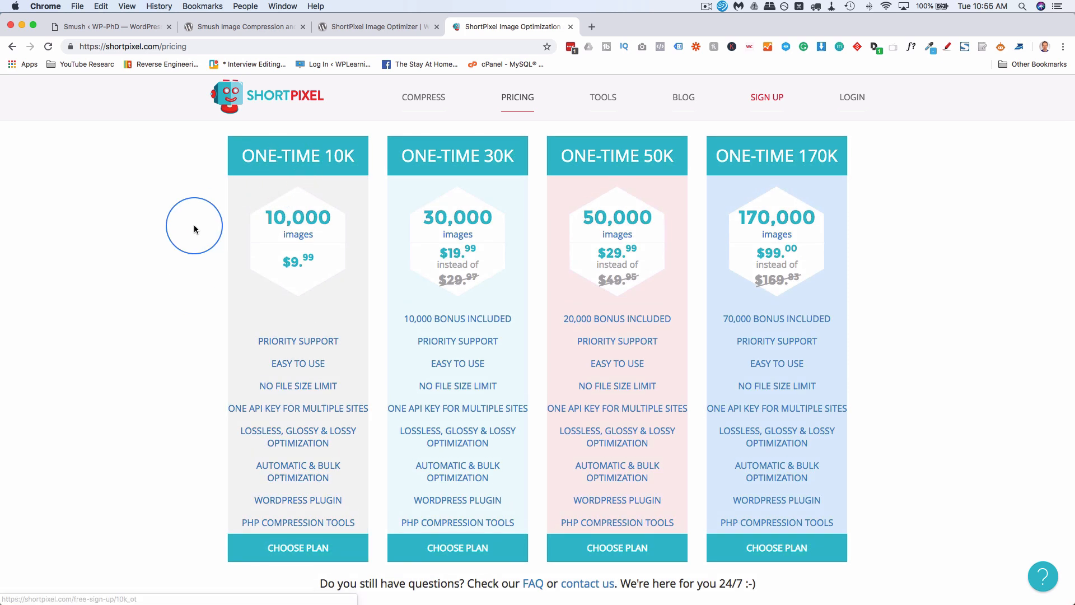
{"action": "mouse_move", "coordinate": [318, 277]}
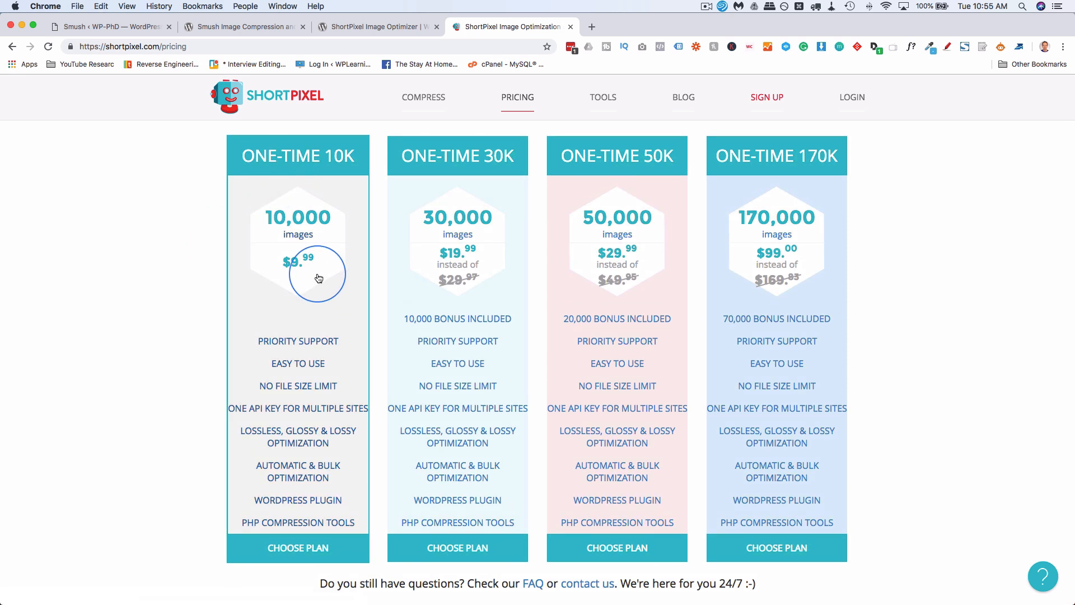
{"action": "mouse_move", "coordinate": [186, 317]}
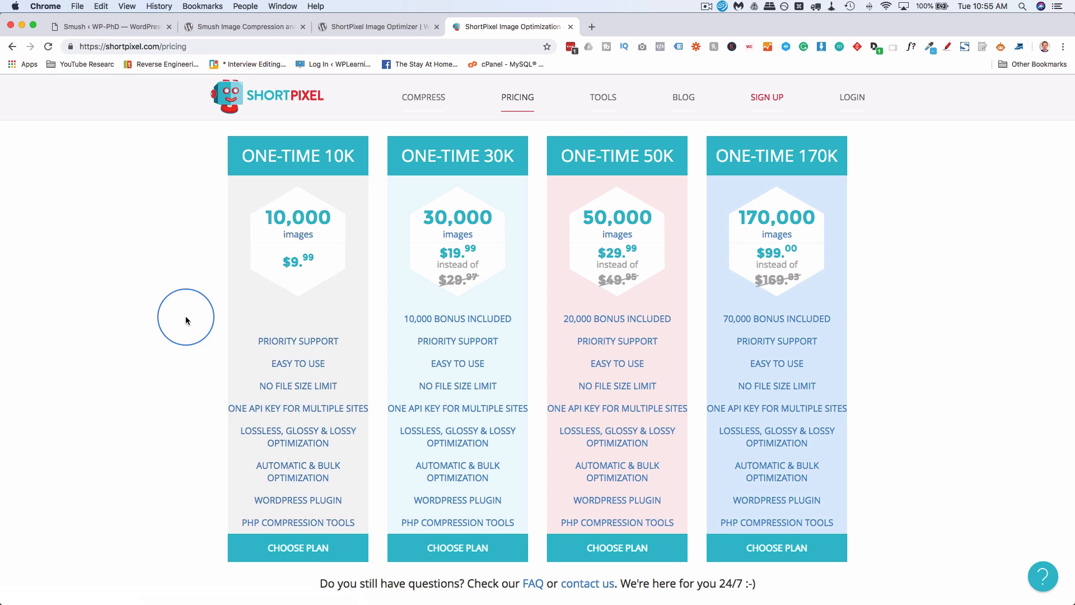
{"action": "mouse_move", "coordinate": [200, 267]}
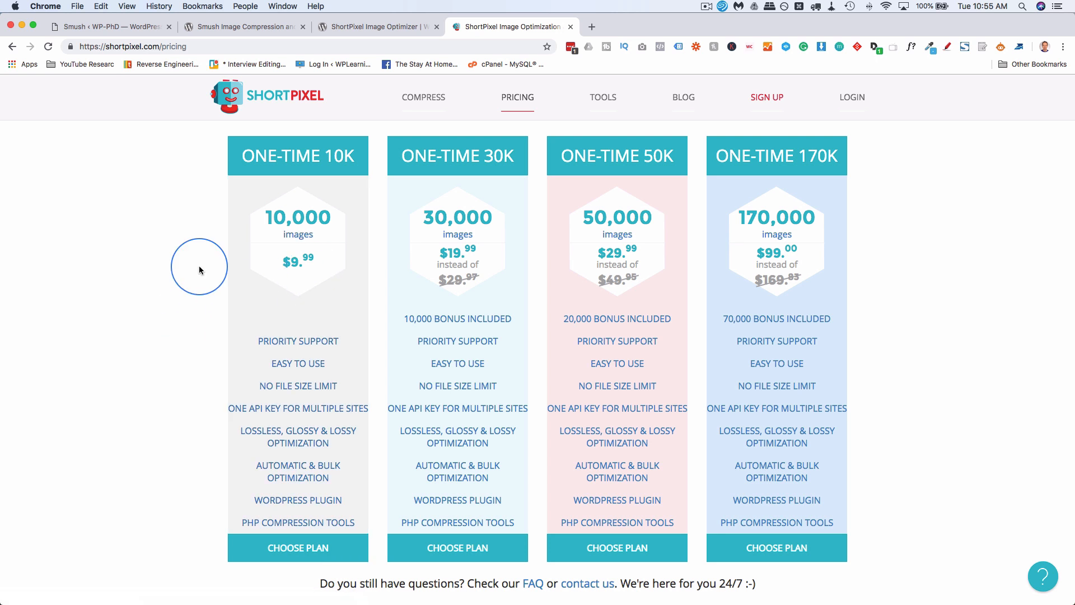
{"action": "left_click", "coordinate": [110, 26]}
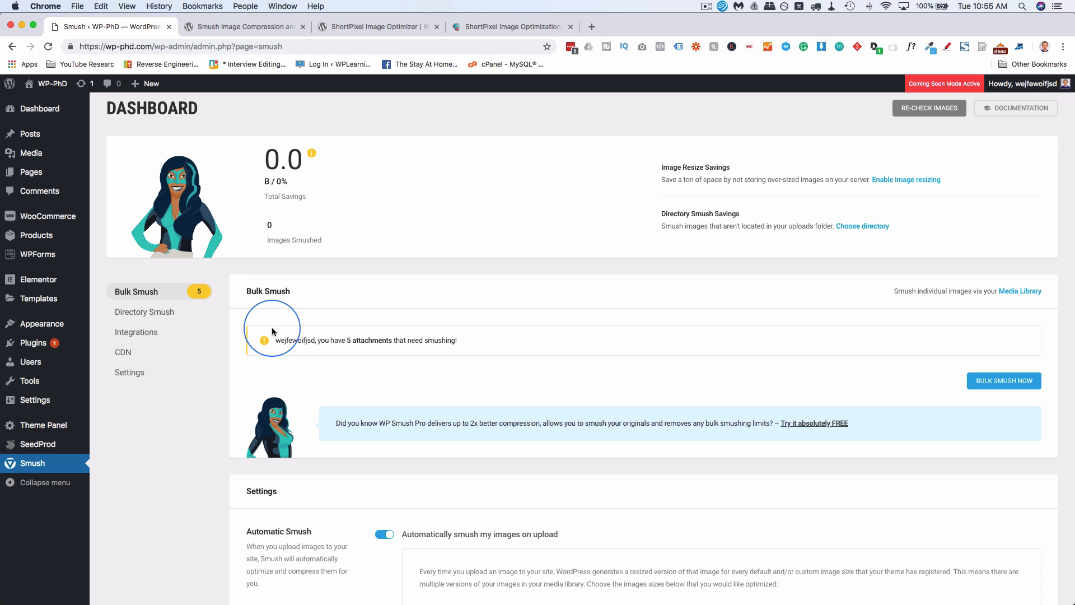
{"action": "mouse_move", "coordinate": [471, 422]}
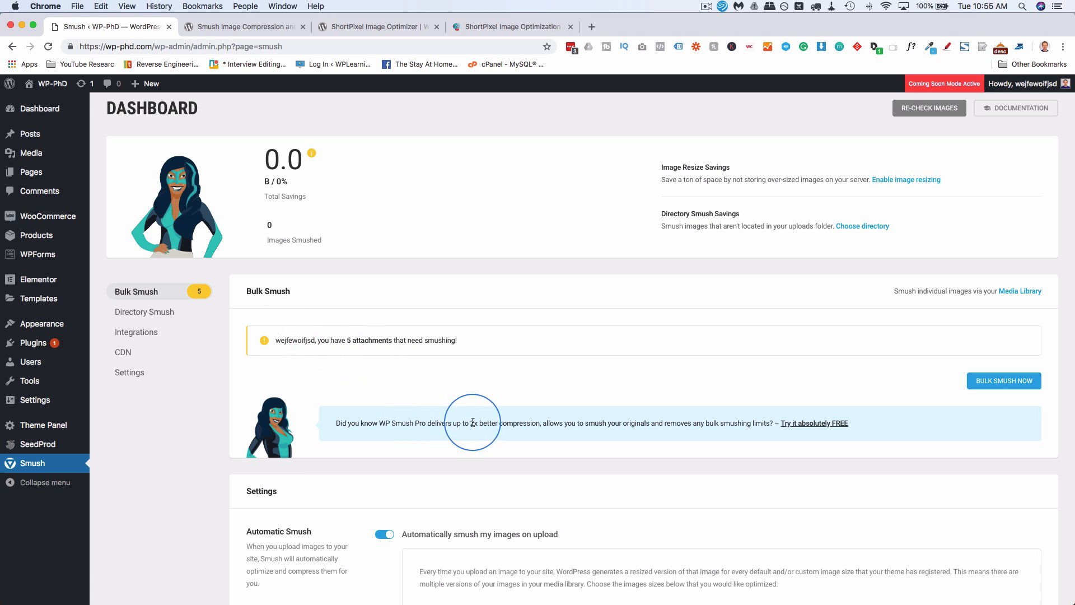